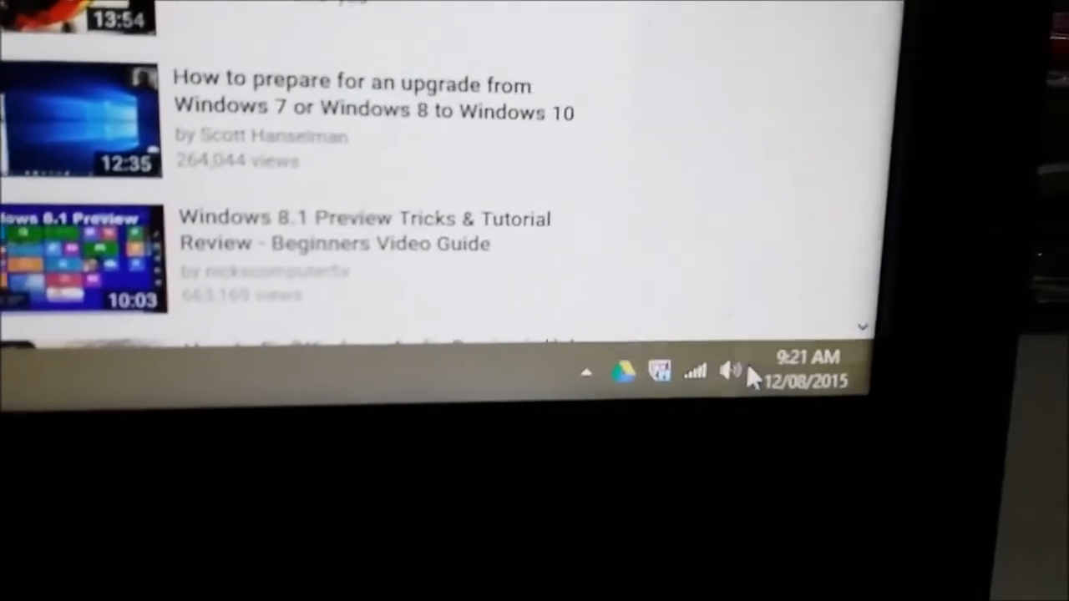
# Open the Sound window from the taskbar speaker icon's Sounds option
pyautogui.rightClick(731, 372)
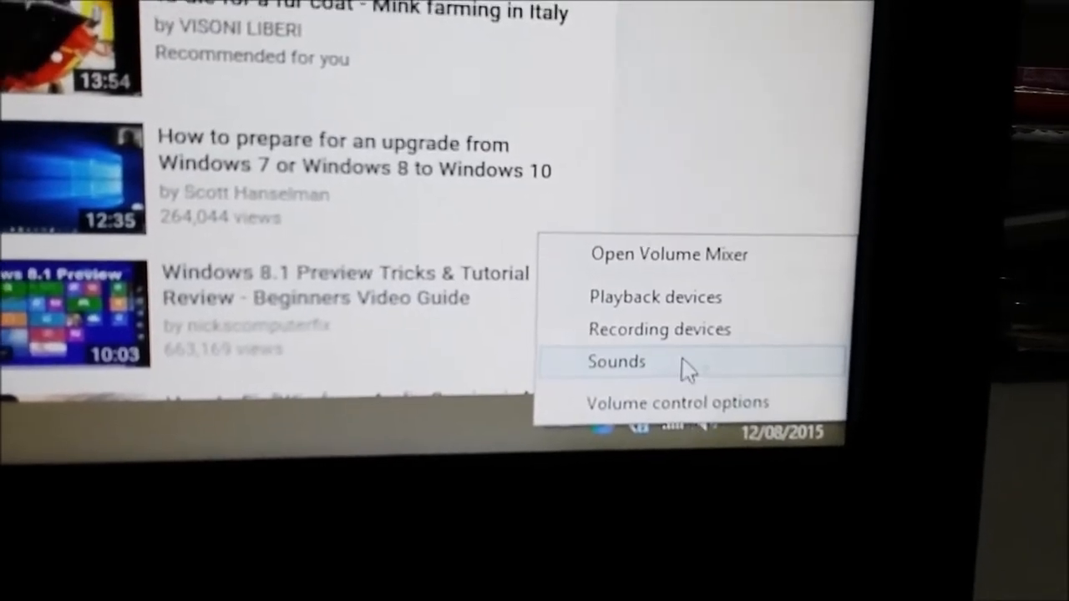
pyautogui.click(616, 362)
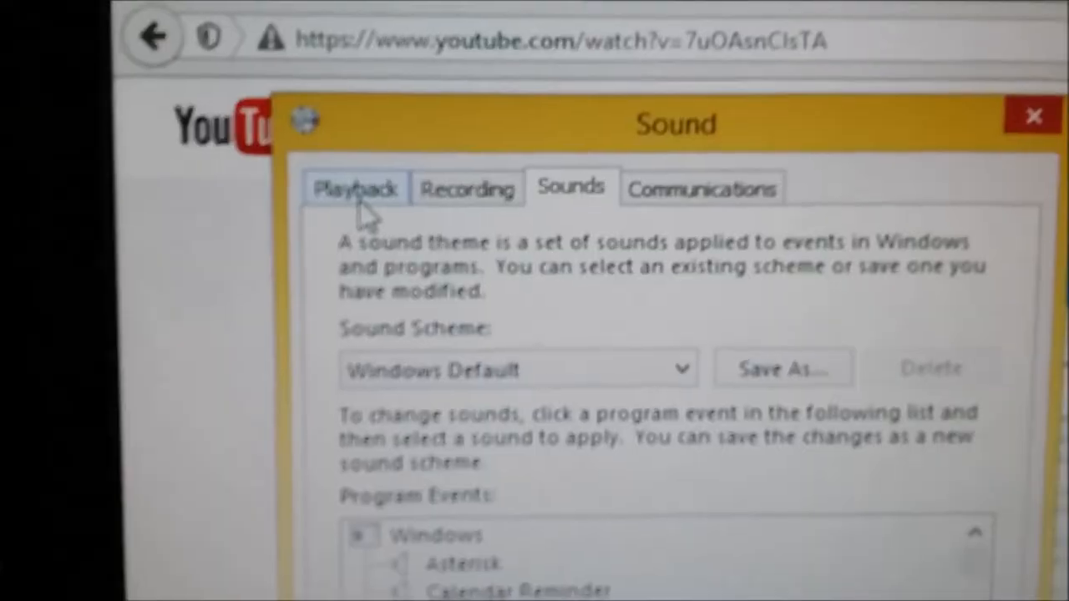
# Open Speakers Properties for the Realtek High Definition Audio device from the Playback tab
pyautogui.click(355, 188)
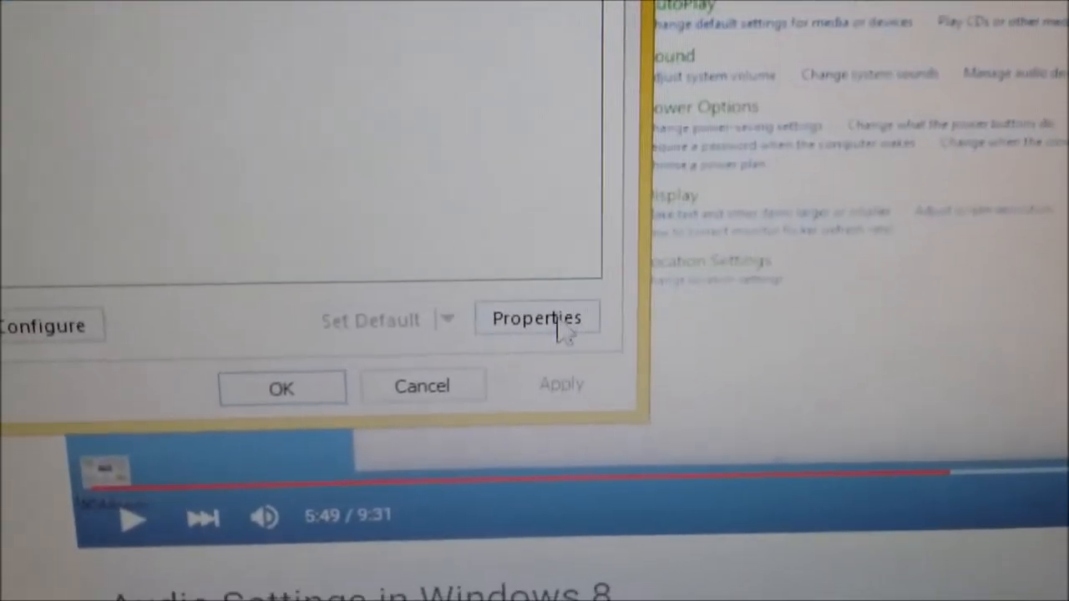
pyautogui.click(537, 318)
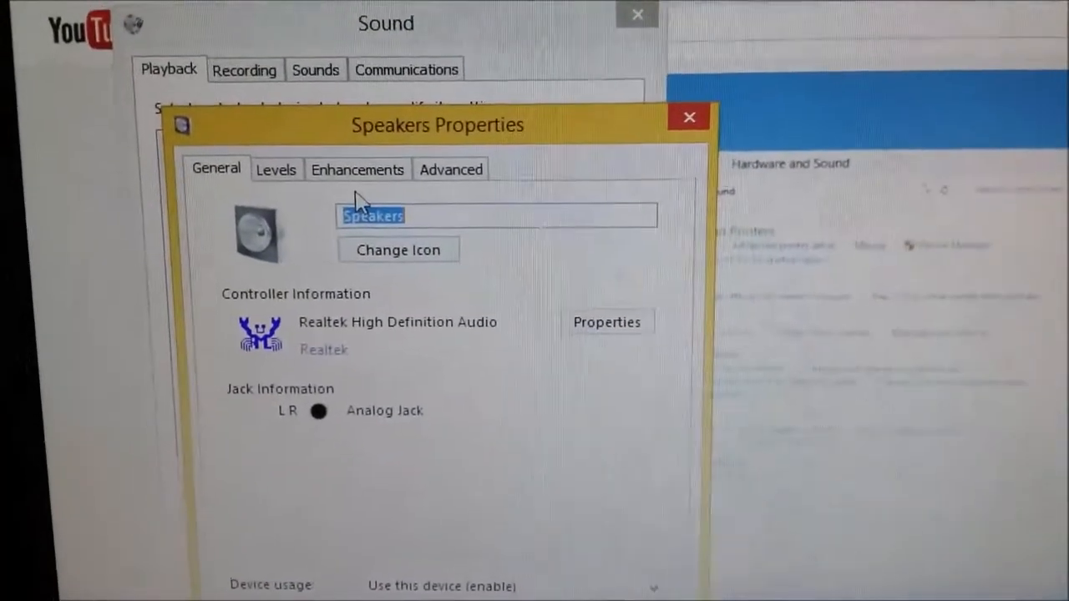
# Show the Speakers Enhancements tab listing Environment, Voice Cancellation and Equalizer
pyautogui.click(358, 170)
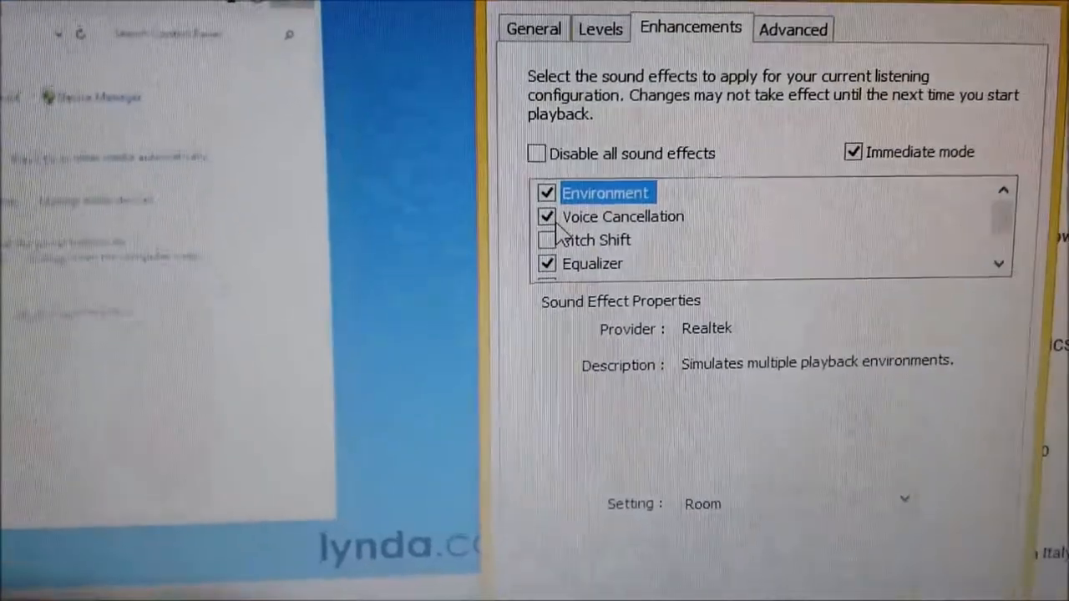
# Uncheck Voice Cancellation, leaving Environment and Equalizer enabled
pyautogui.click(622, 216)
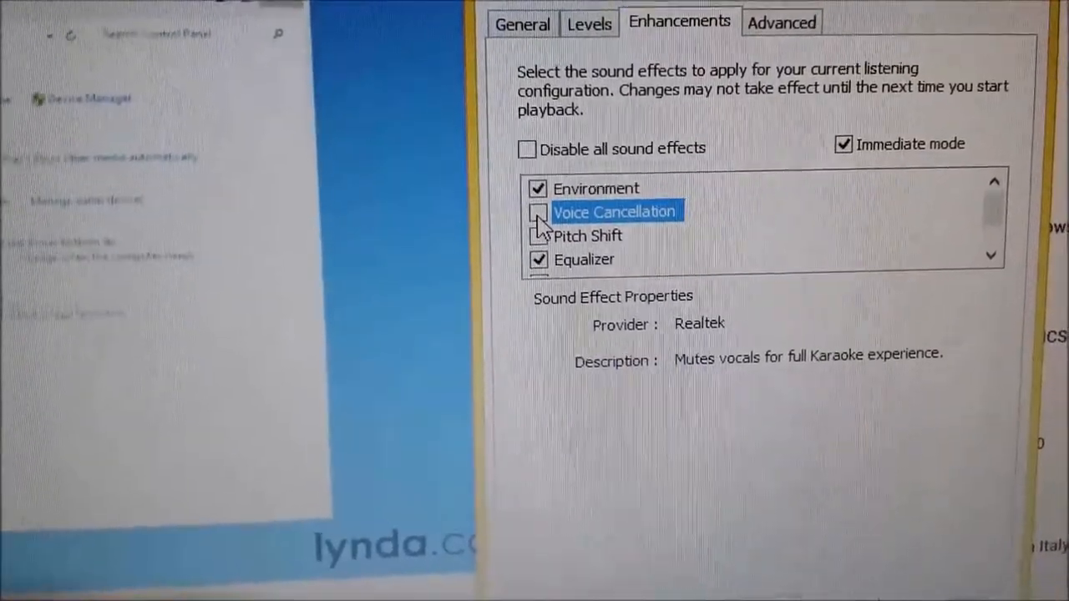
pyautogui.click(537, 212)
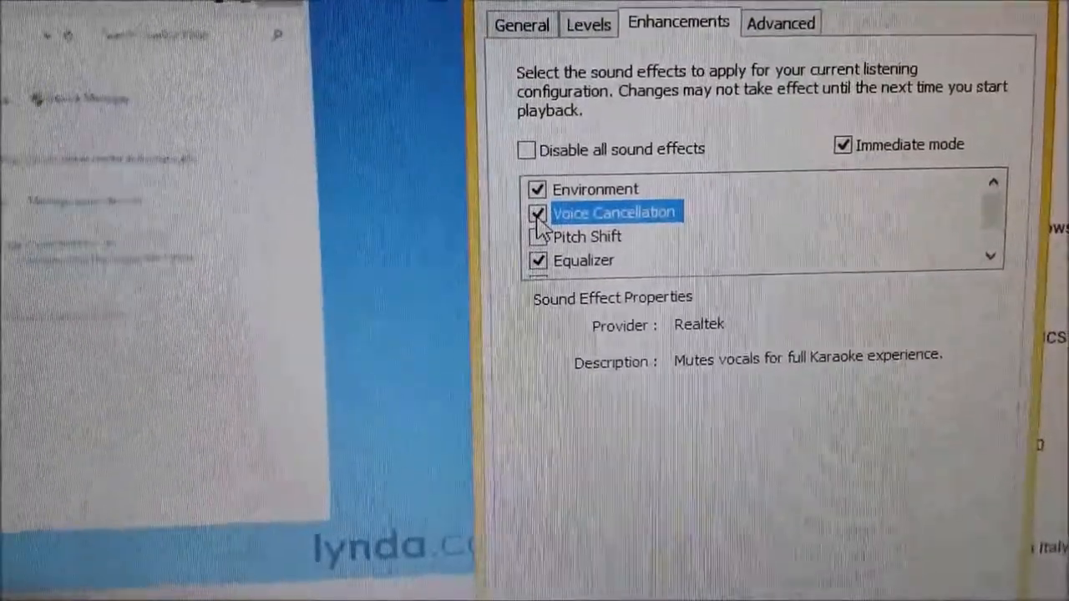
pyautogui.click(537, 213)
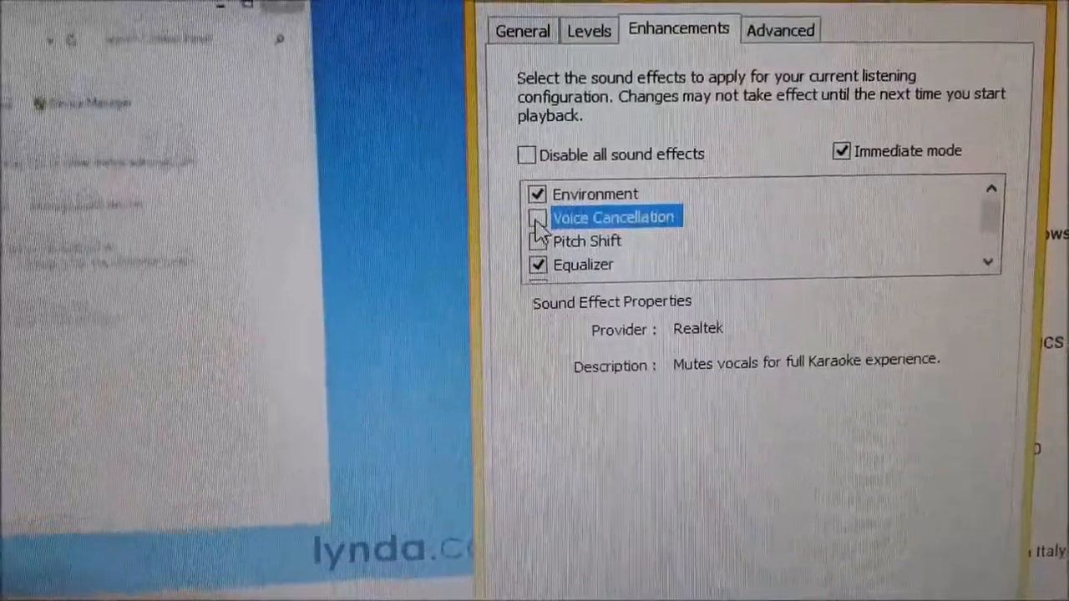